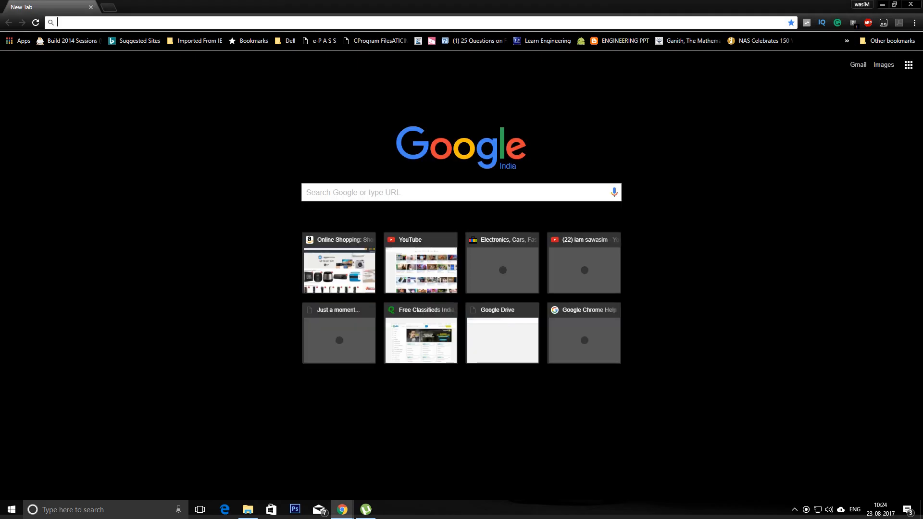
- Enter 'lenovo p2 android 8' as a pending search in the Chrome address bar
key(Win+G)
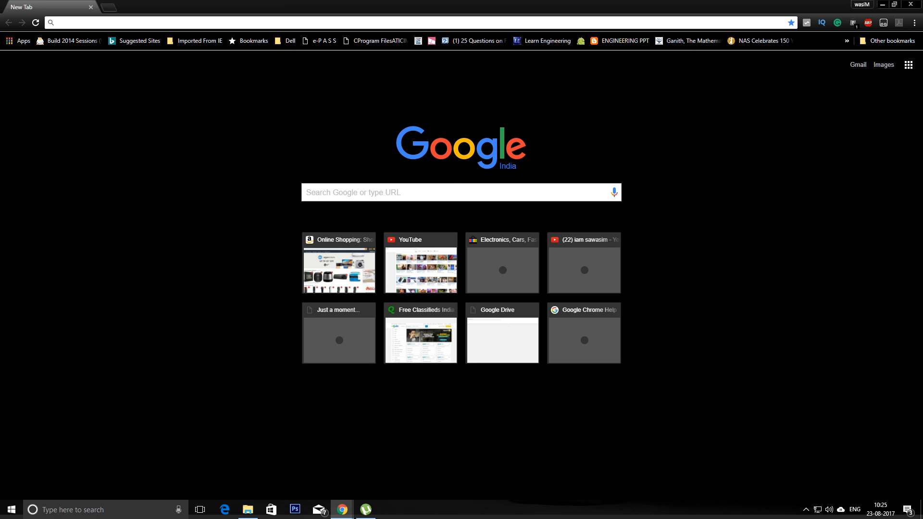
text(lenovo p2 android 8)
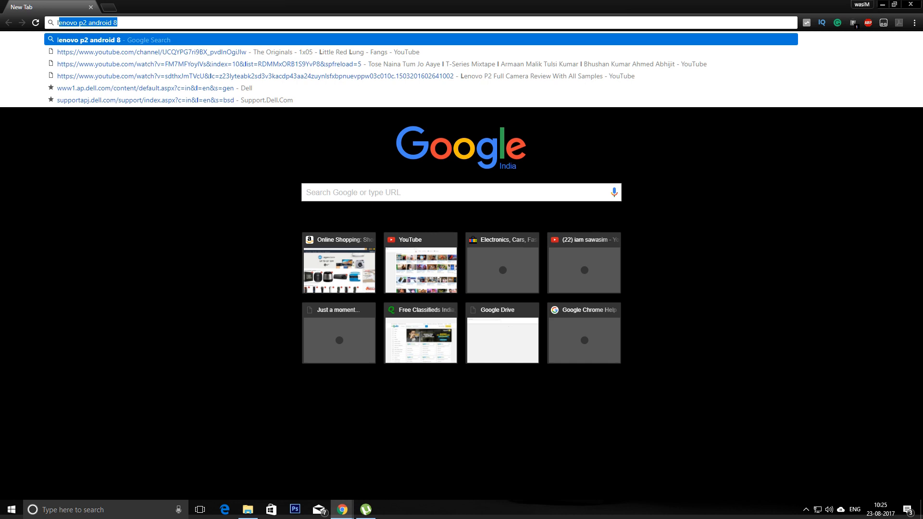
- Search Google for 'lgdrive' and choose the LG Bridge result
text(lgdriv)
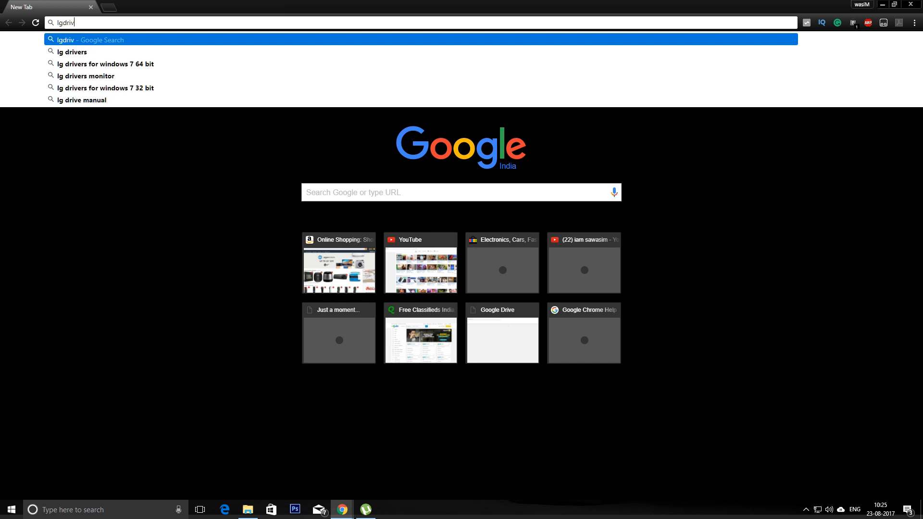
text(e.co.in/search?q=)
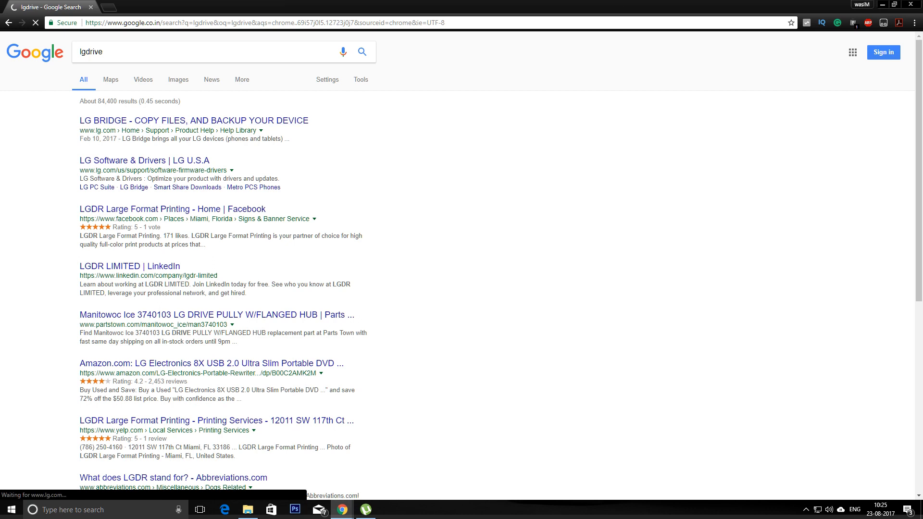
click(193, 120)
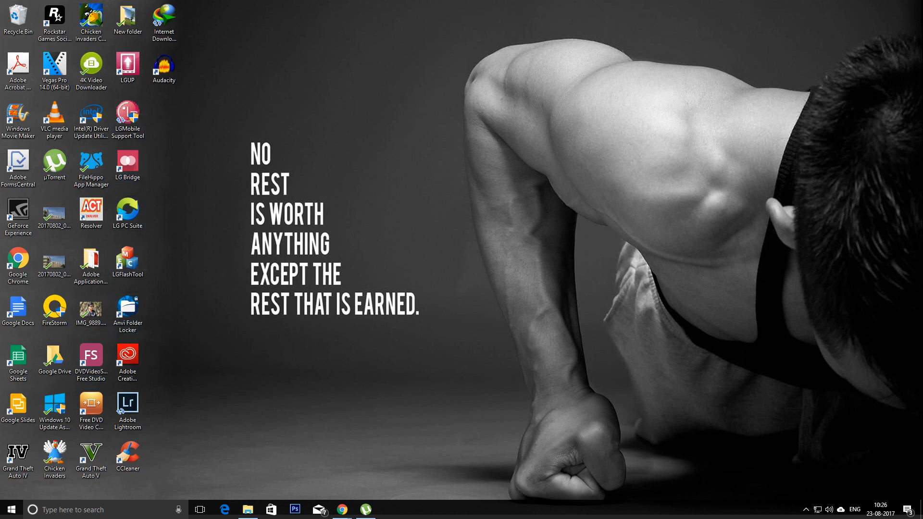
- Select the LG Bridge shortcut on the Windows desktop
click(127, 164)
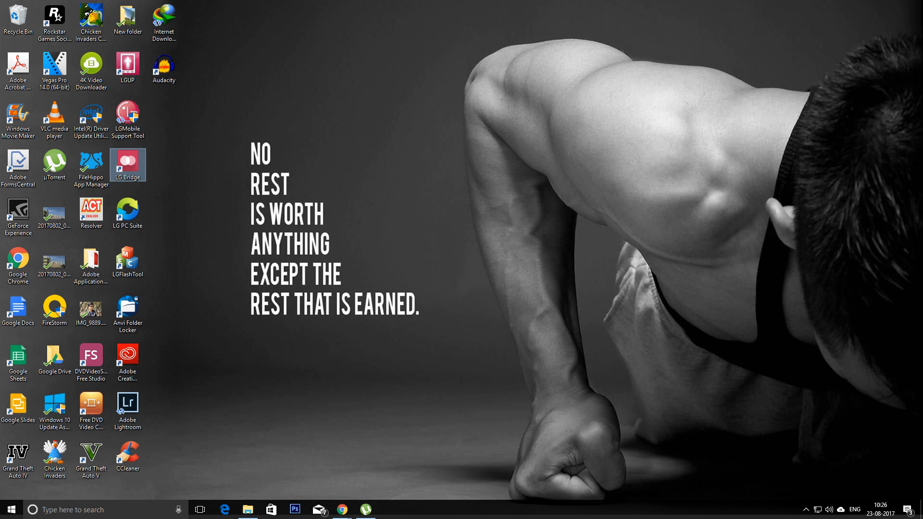
- Launch LG Bridge from its desktop shortcut, landing on the LG AirDrive page
double_click(127, 165)
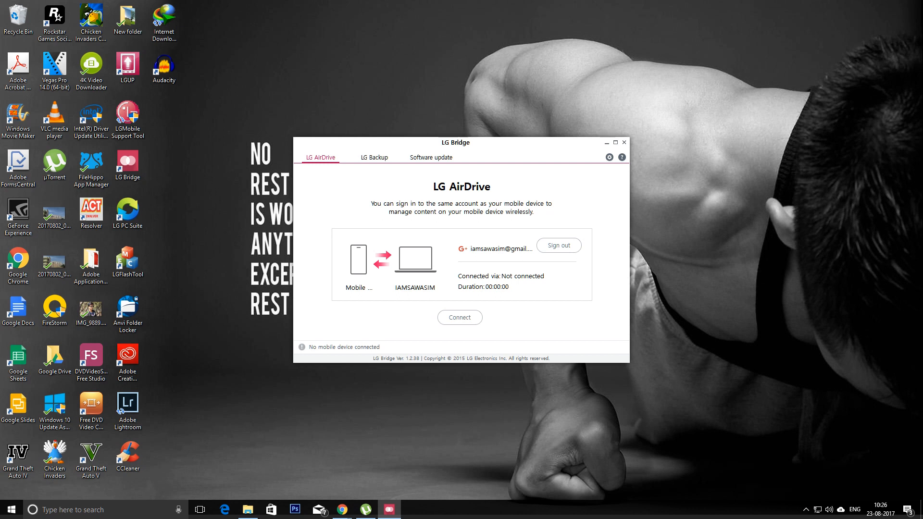
- Go to the Software update section via the LG Backup tab
click(373, 156)
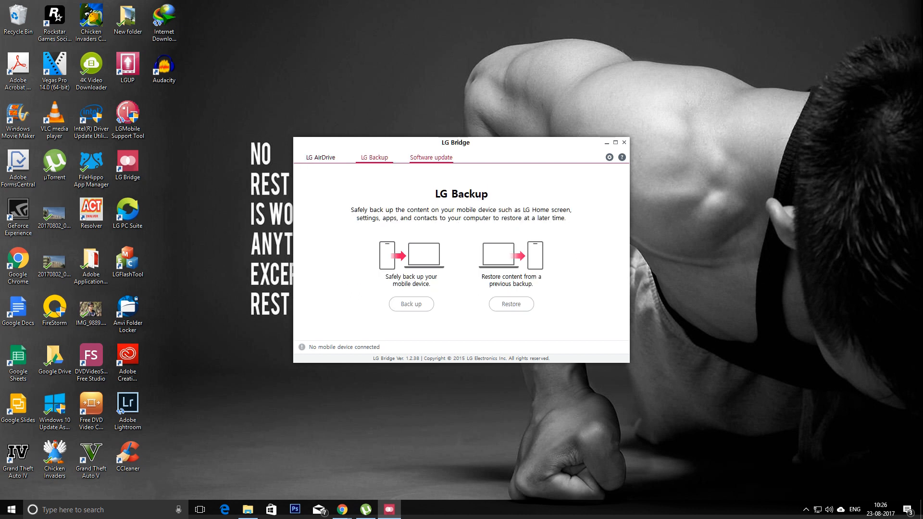
click(430, 157)
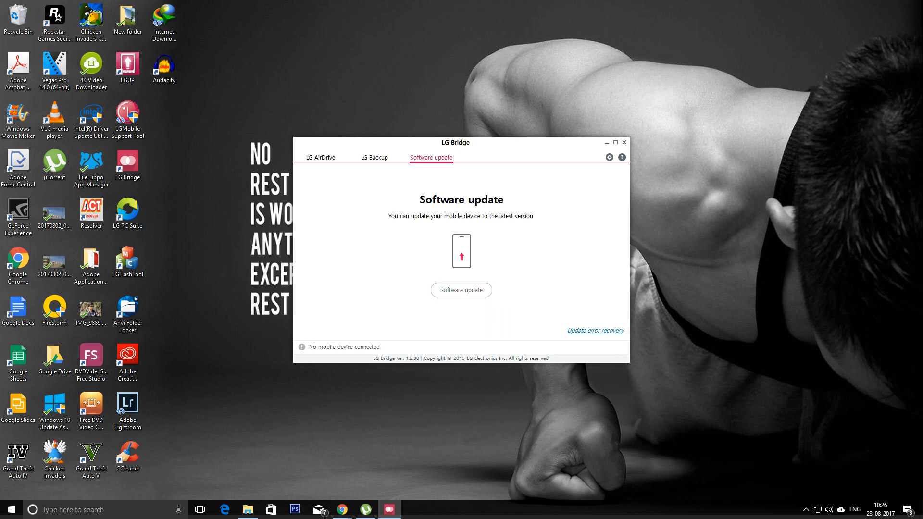
click(461, 289)
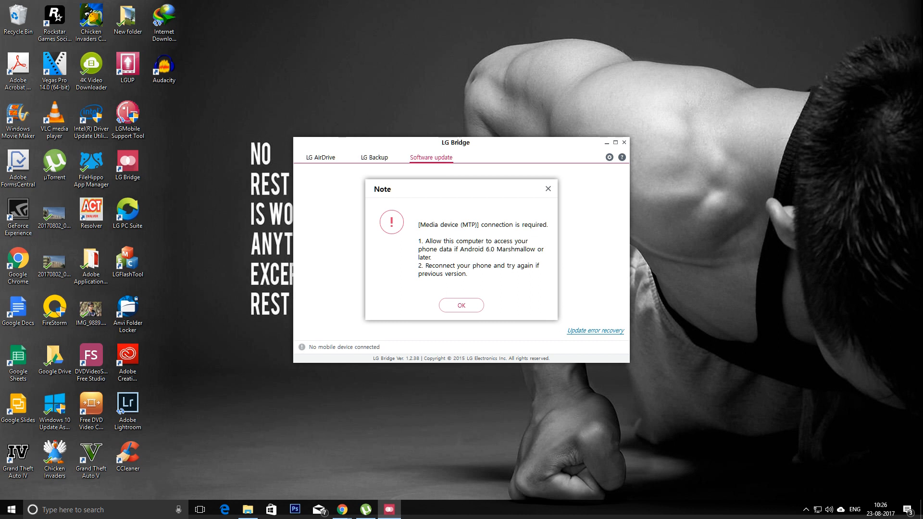
mouse_move(460, 305)
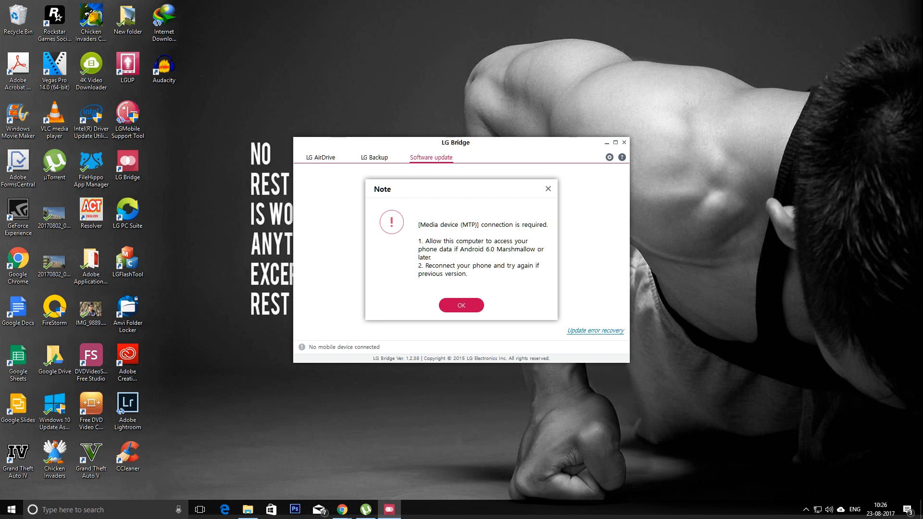
click(461, 305)
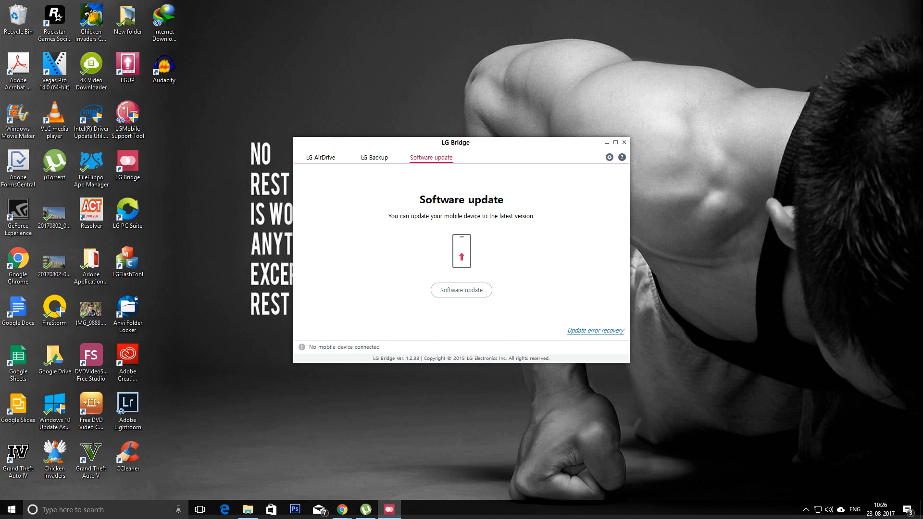